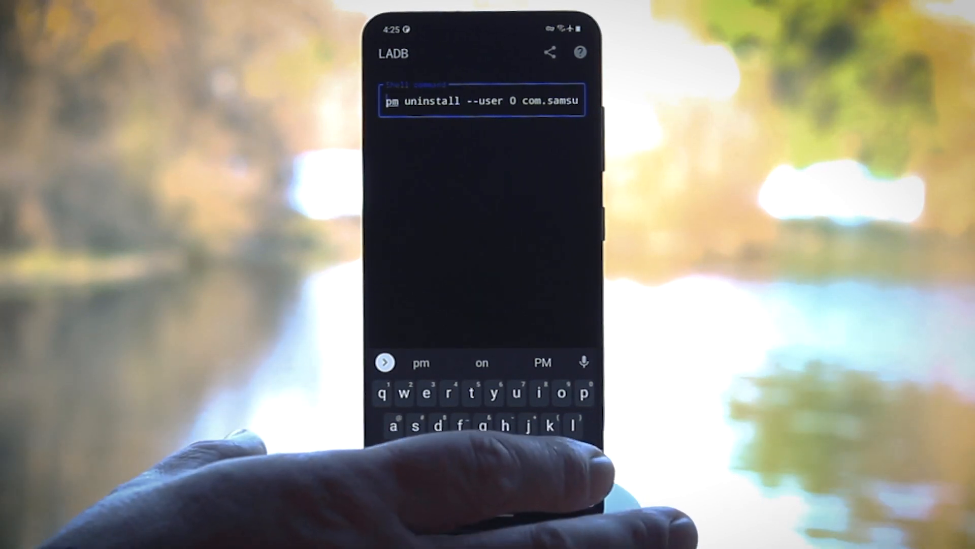
- Submit the pm uninstall --user 0 command for the Samsung package
key(Enter)
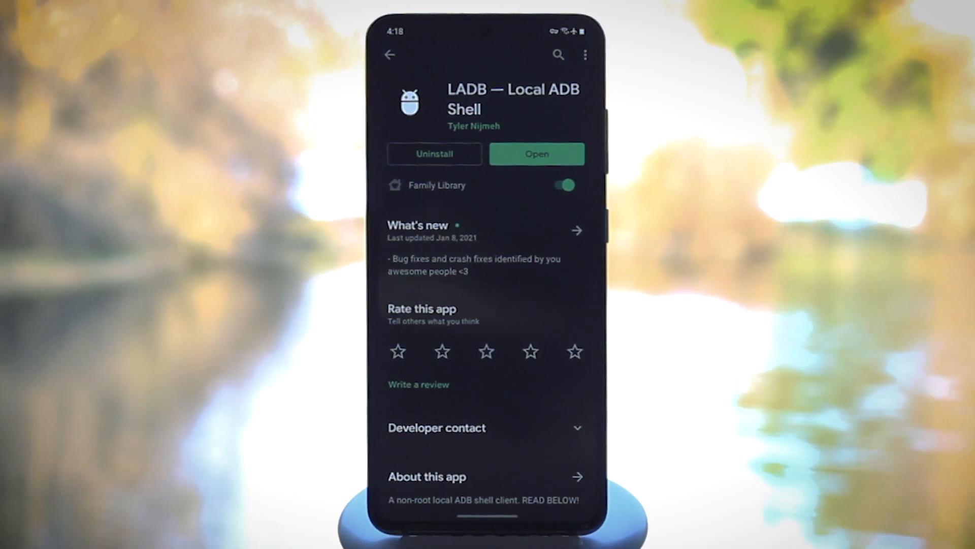
- Launch LADB from its Play Store page
click(537, 154)
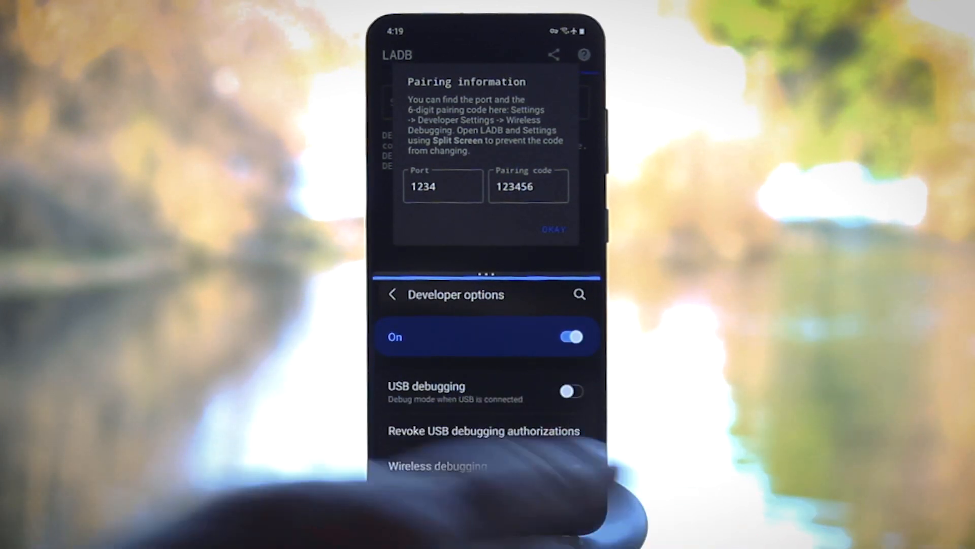
- Open Wireless debugging and start pairing with a six-digit pairing code
click(437, 466)
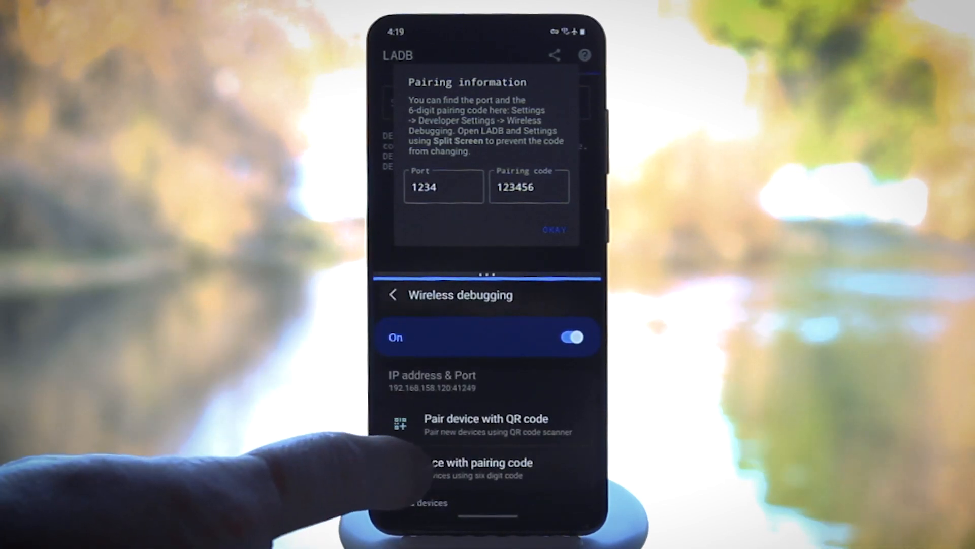
click(465, 462)
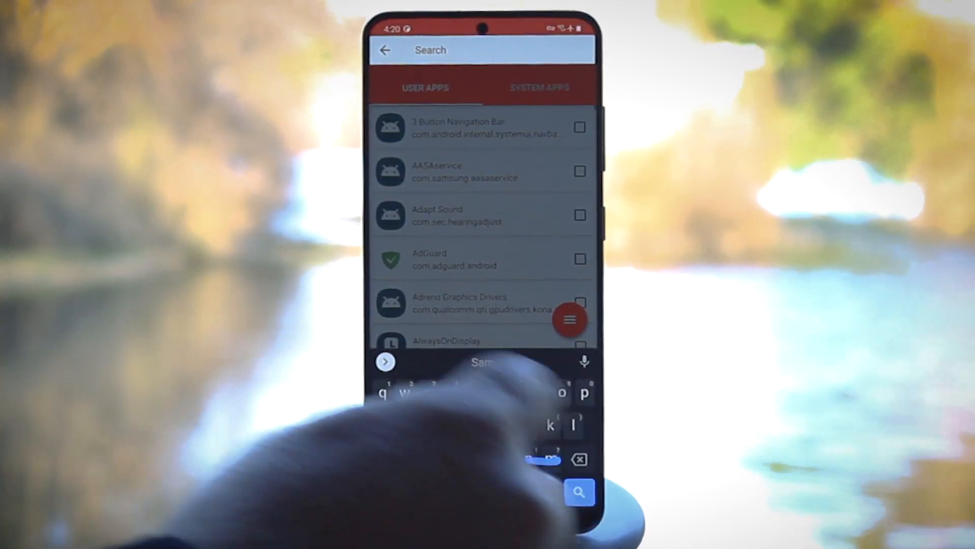
- Search Package Name Viewer's app list for 'samsung'
text(samsung)
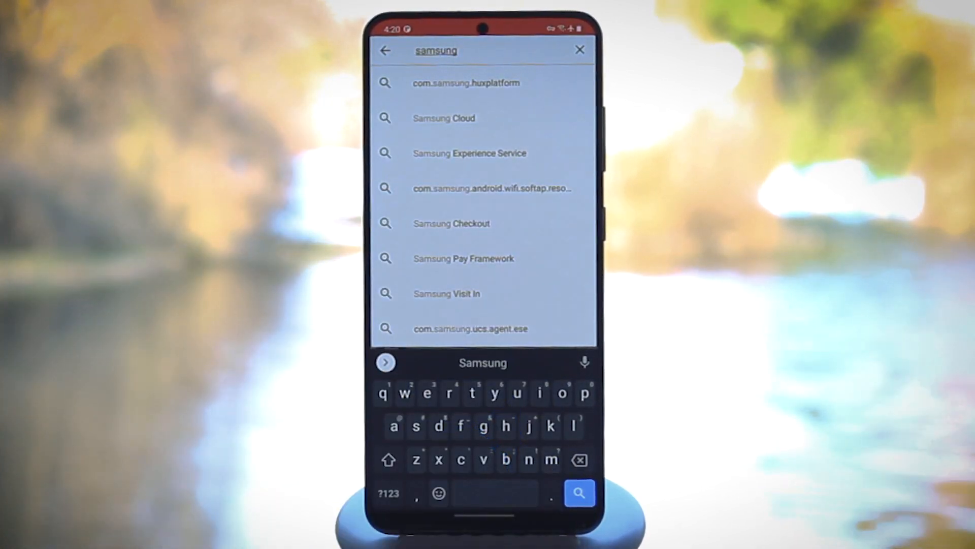
click(388, 50)
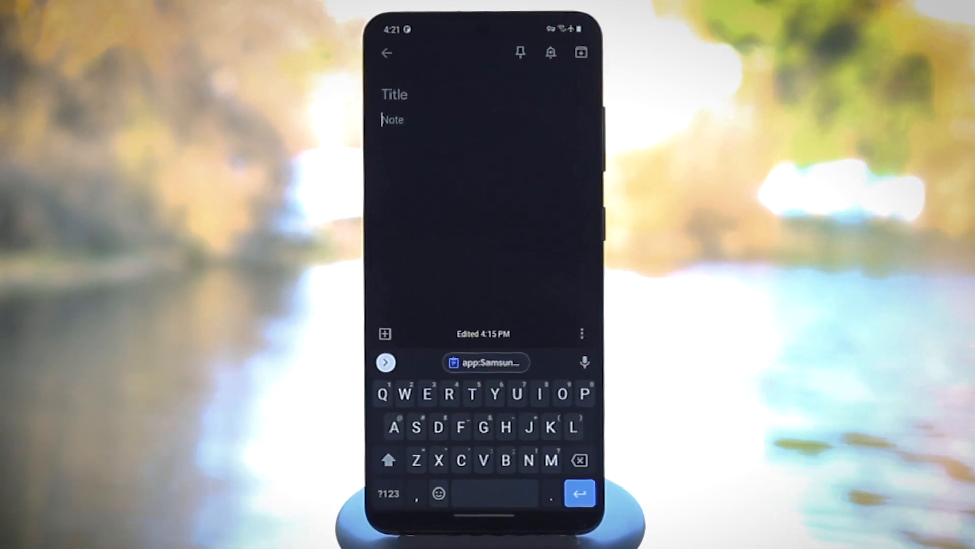
- Paste the copied Samsung app details into the new Keep note
click(487, 362)
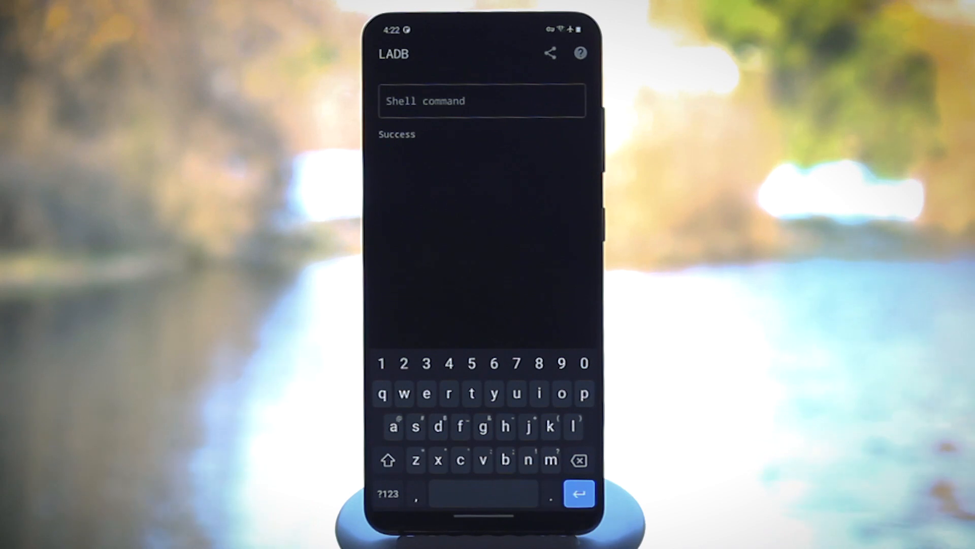
- Run pm install-existing --user 0 com.samsung.android.mobileservice in the LADB shell
text(pm install-existing --user 0)
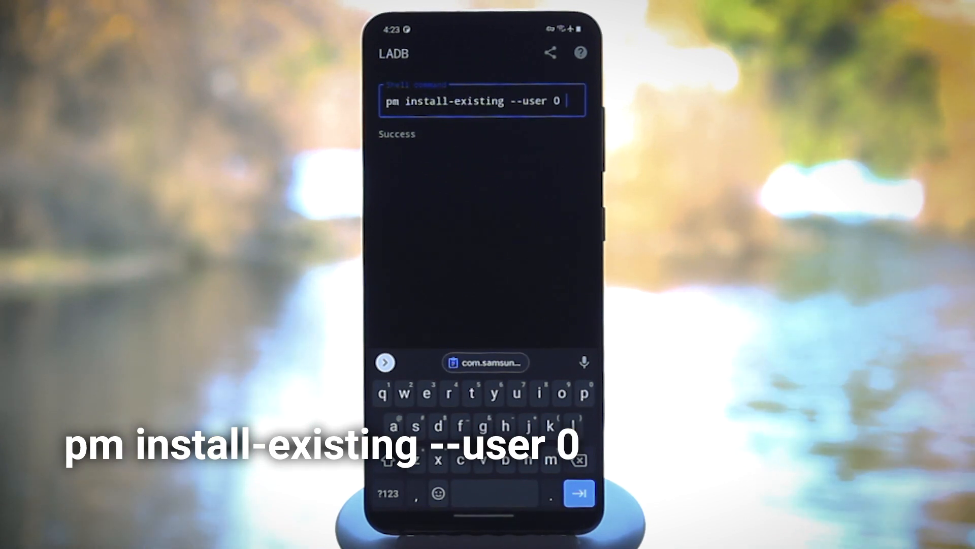
text(com.samsung.android.mobileservice)
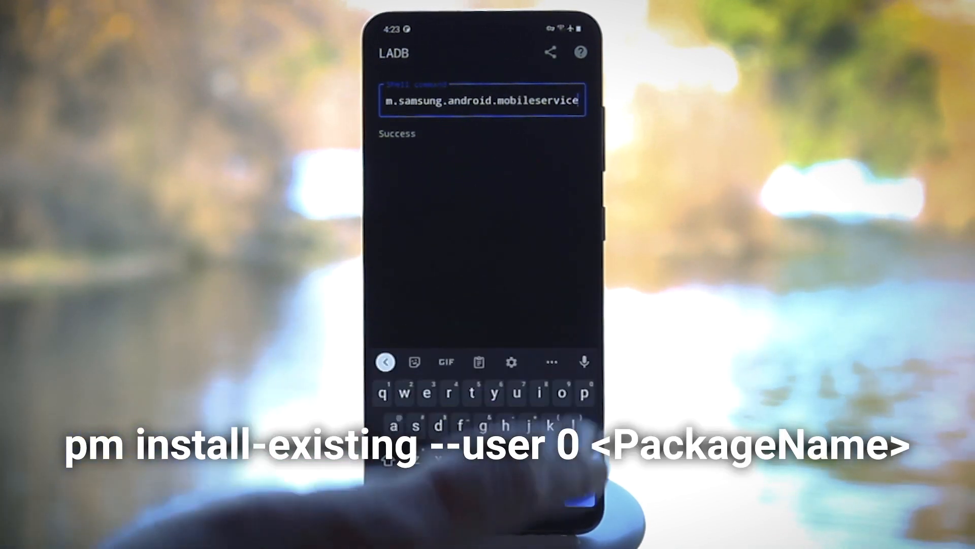
key(Enter)
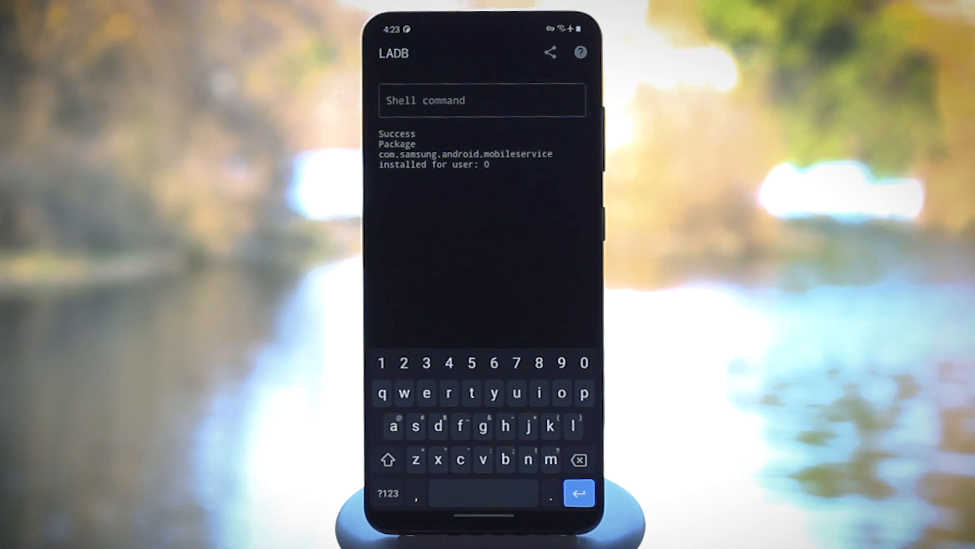